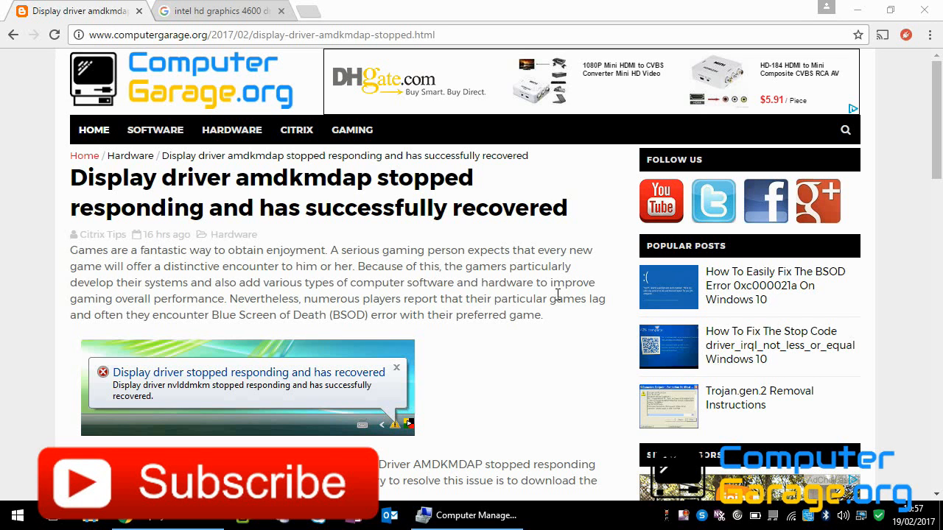
{"action": "mouse_move", "coordinate": [237, 392]}
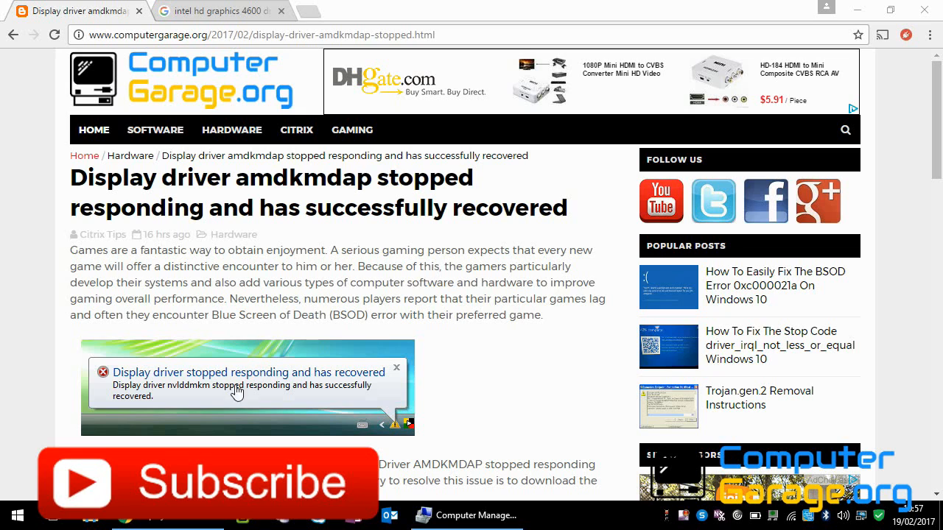
{"action": "mouse_move", "coordinate": [286, 399]}
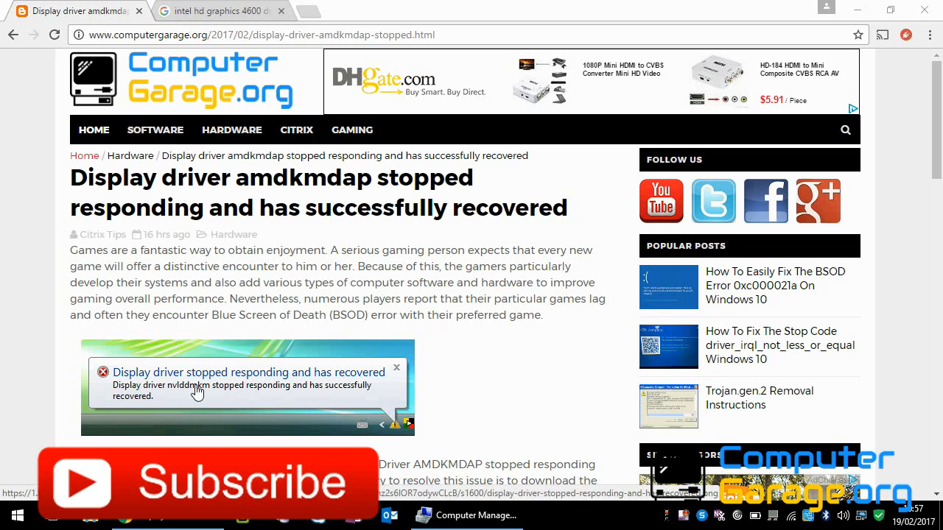
{"action": "mouse_move", "coordinate": [271, 397]}
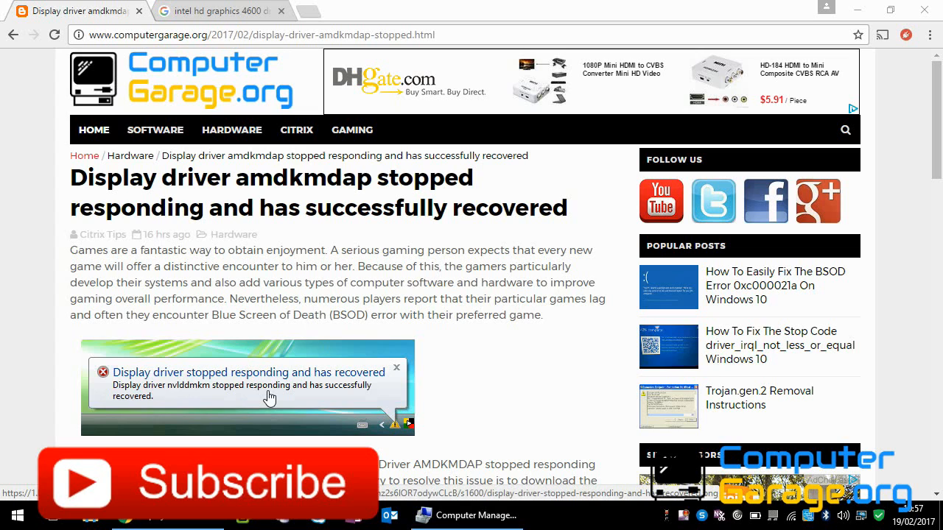
{"action": "mouse_move", "coordinate": [188, 405]}
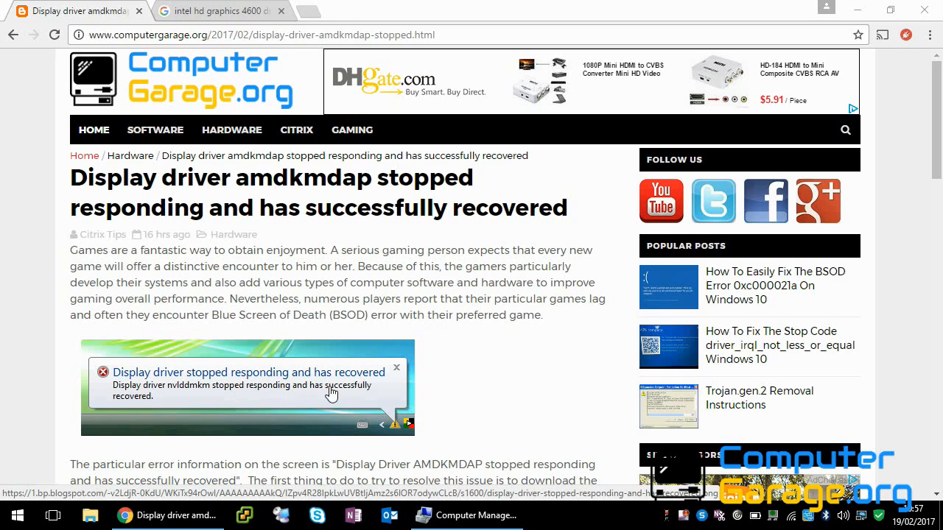
{"action": "mouse_move", "coordinate": [125, 474]}
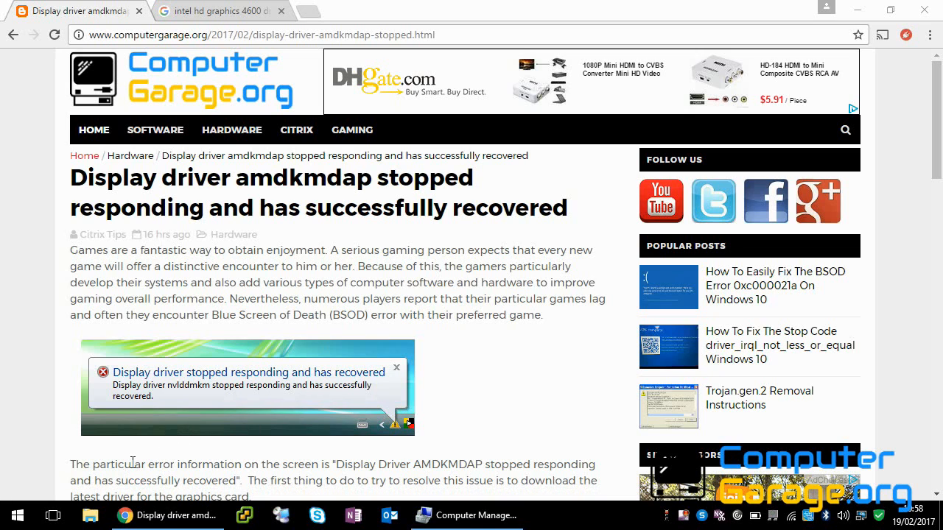
{"action": "mouse_move", "coordinate": [90, 516]}
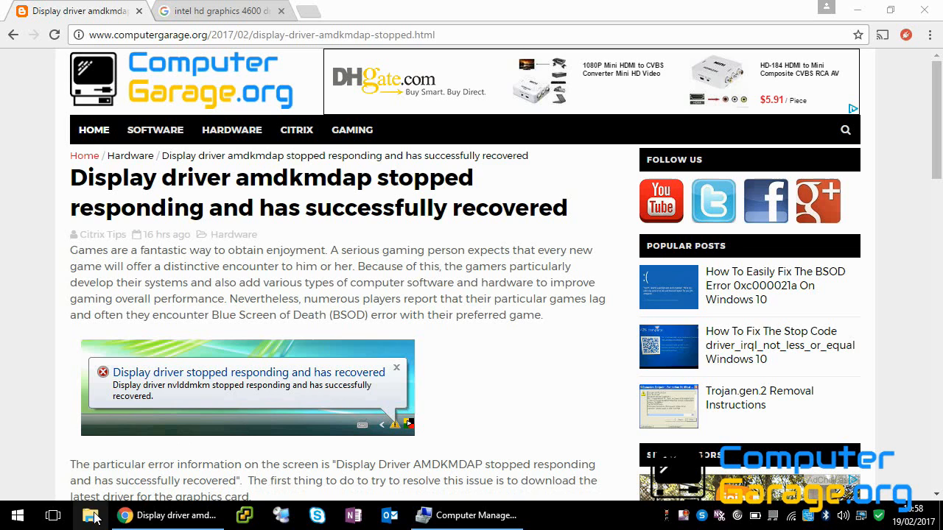
Step: Launch Computer Management from This PC in File Explorer
{"action": "left_click", "coordinate": [90, 515]}
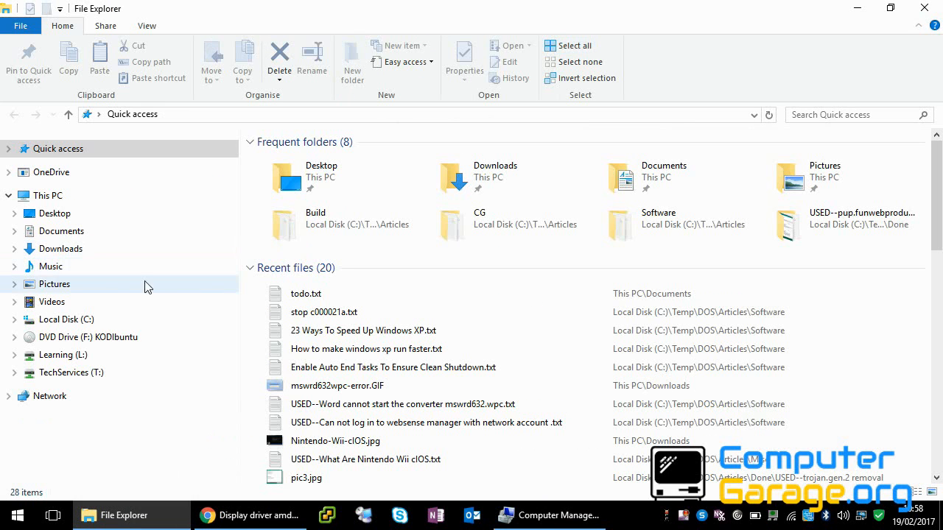
{"action": "left_click", "coordinate": [47, 195]}
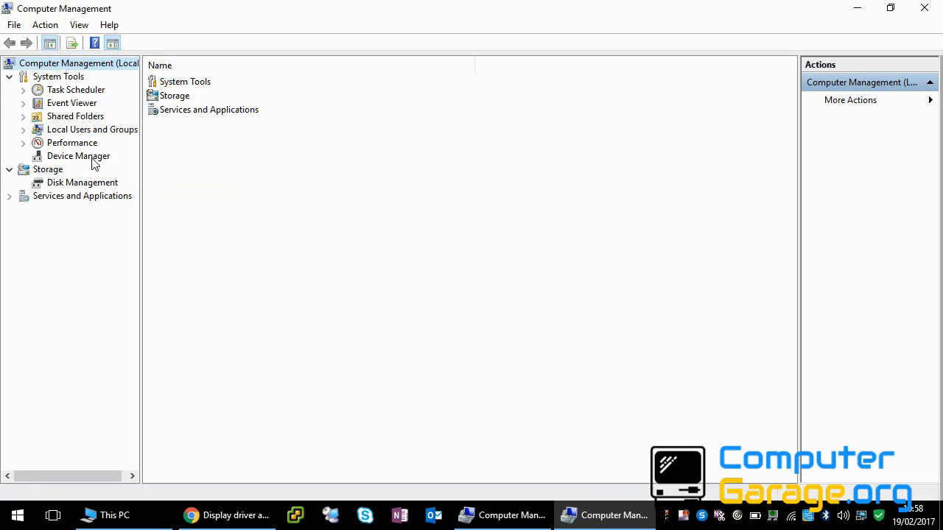
Step: Show Device Manager's Display adapters and bring up the Intel(R) HD Graphics 4600 options
{"action": "left_click", "coordinate": [80, 156]}
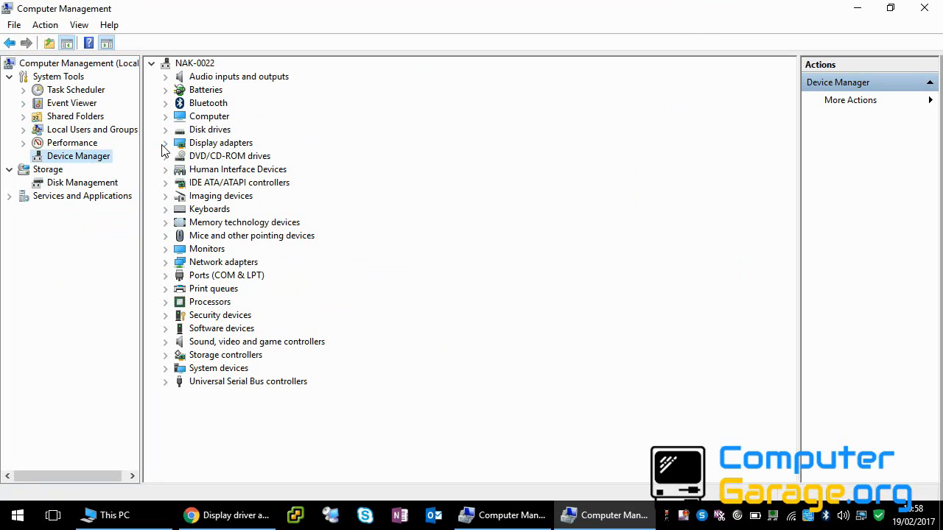
{"action": "left_click", "coordinate": [165, 142]}
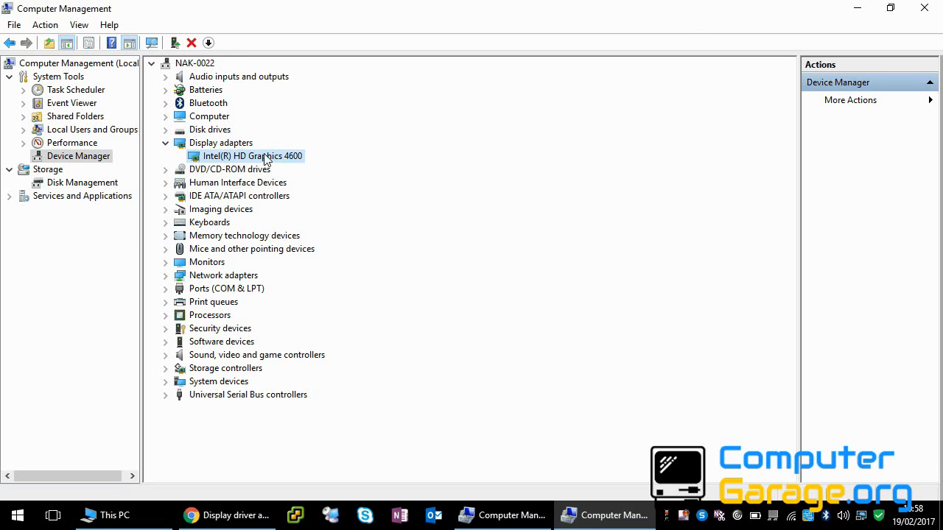
{"action": "mouse_move", "coordinate": [242, 159]}
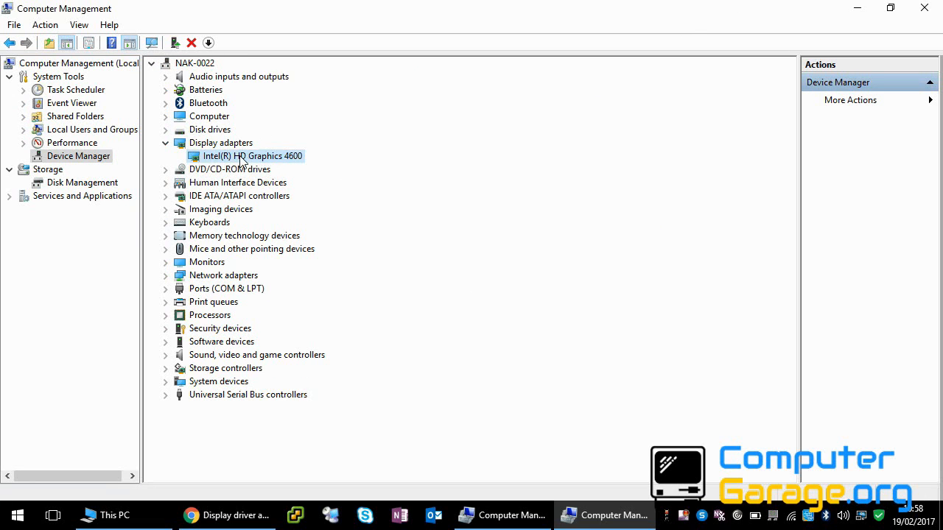
{"action": "right_click", "coordinate": [249, 156]}
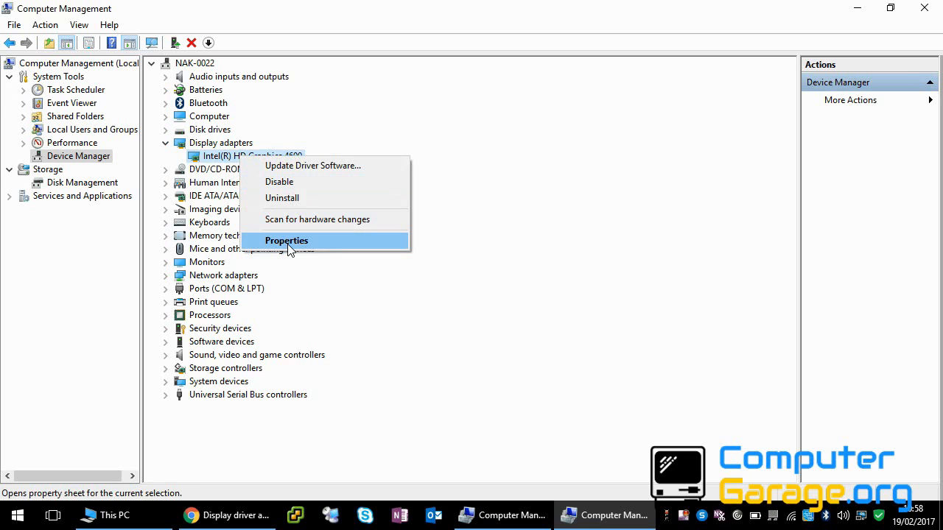
Step: Read the Intel HD Graphics 4600 driver version 20.19.15.4483 in its Driver properties, then return to Chrome
{"action": "left_click", "coordinate": [285, 242]}
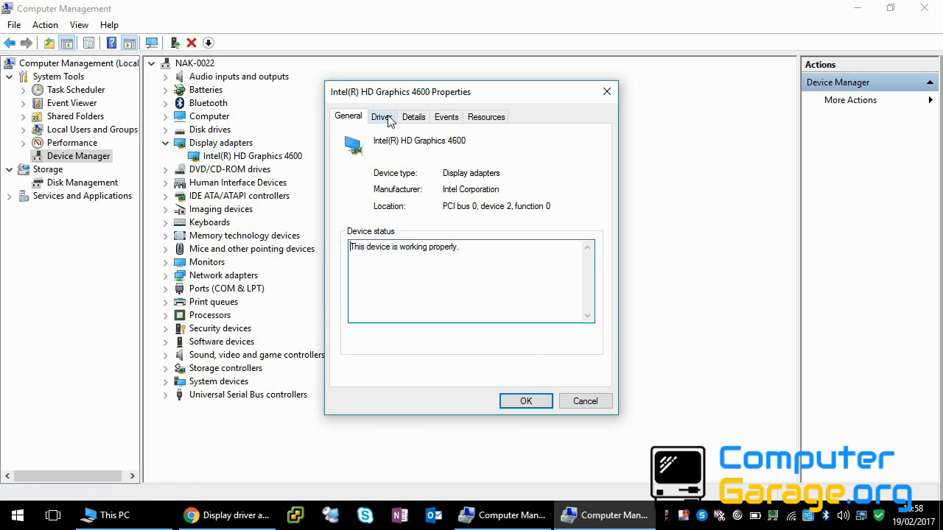
{"action": "left_click", "coordinate": [381, 116]}
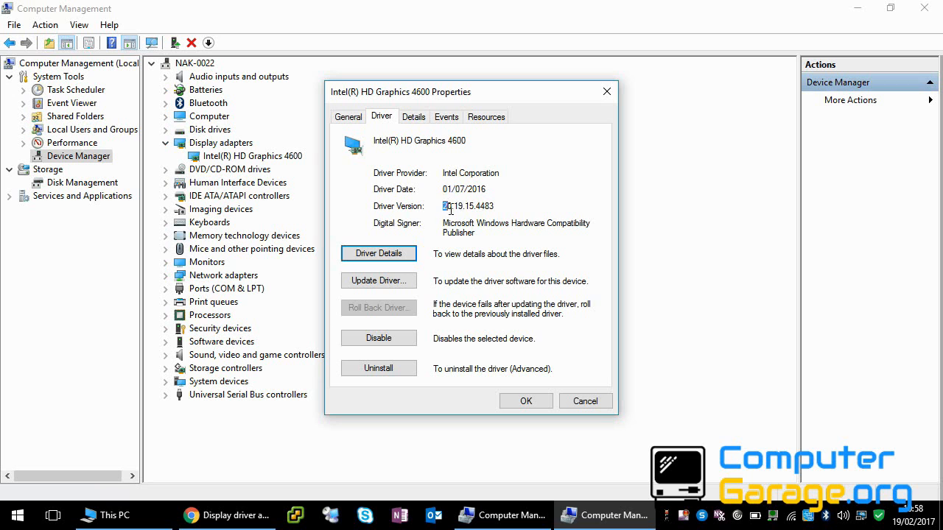
{"action": "double_click", "coordinate": [457, 206]}
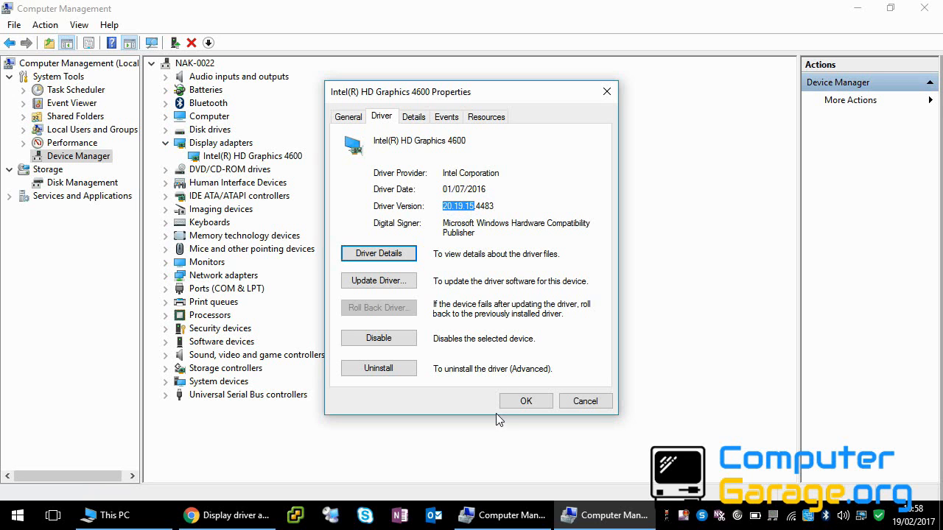
{"action": "left_click", "coordinate": [227, 515]}
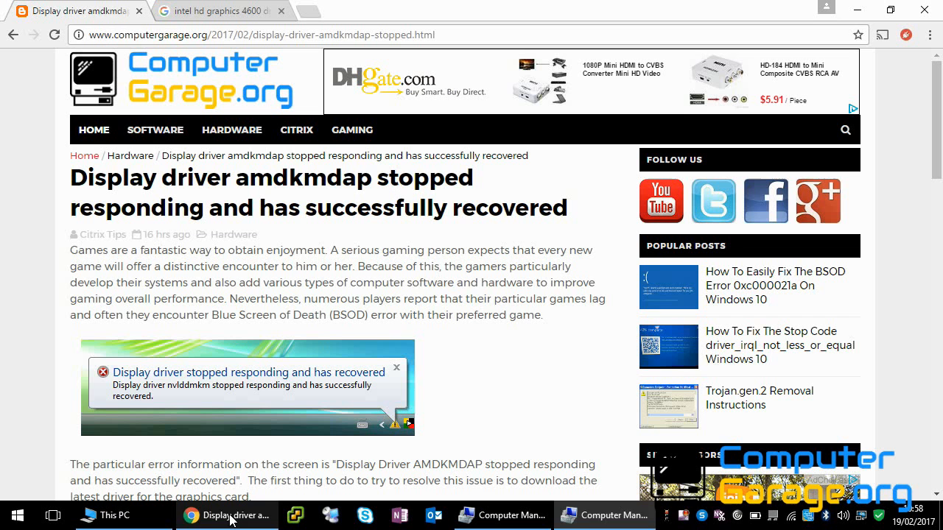
Step: Review Google results for 'intel hd graphics 4600 driver', then return to the driver properties
{"action": "left_click", "coordinate": [218, 10]}
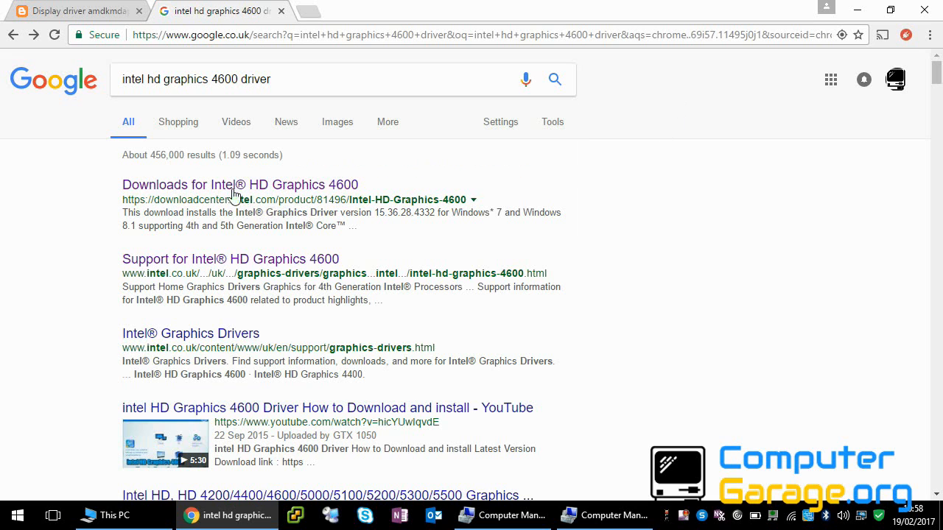
{"action": "mouse_move", "coordinate": [775, 29]}
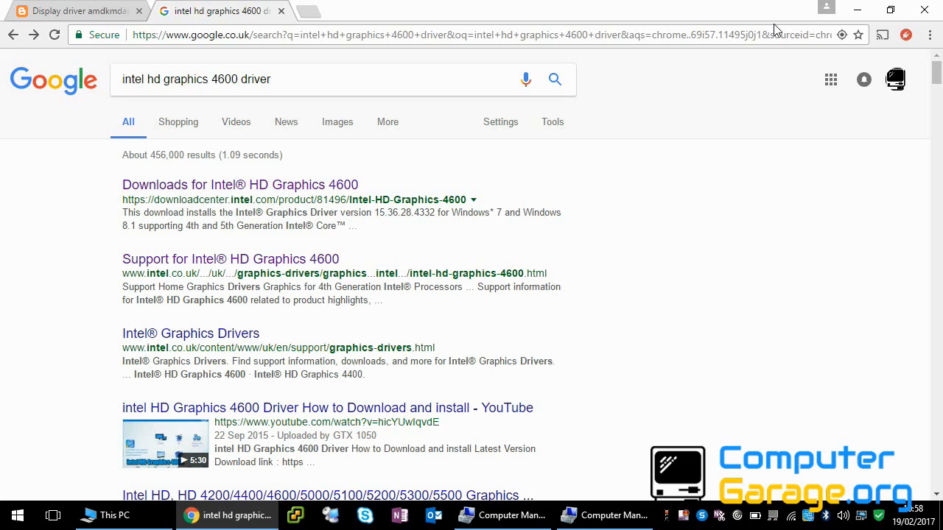
{"action": "left_click", "coordinate": [504, 516]}
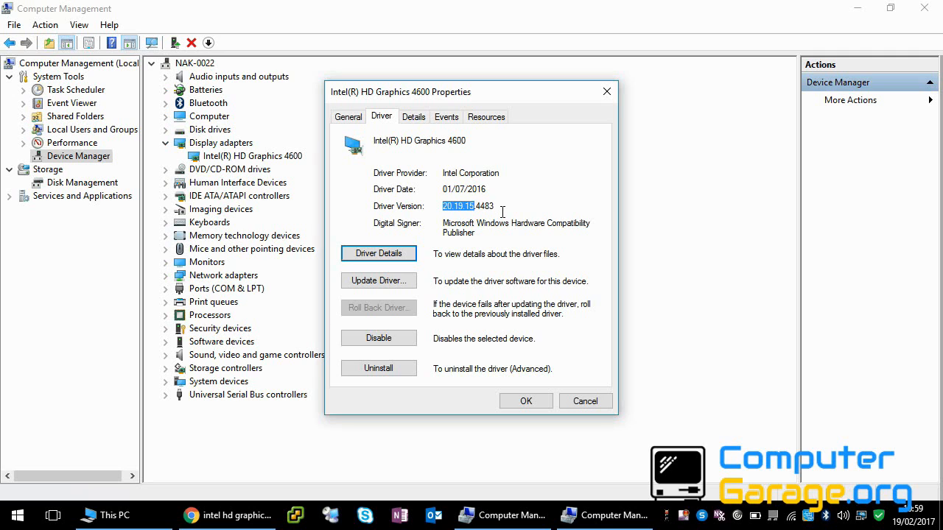
{"action": "mouse_move", "coordinate": [613, 106]}
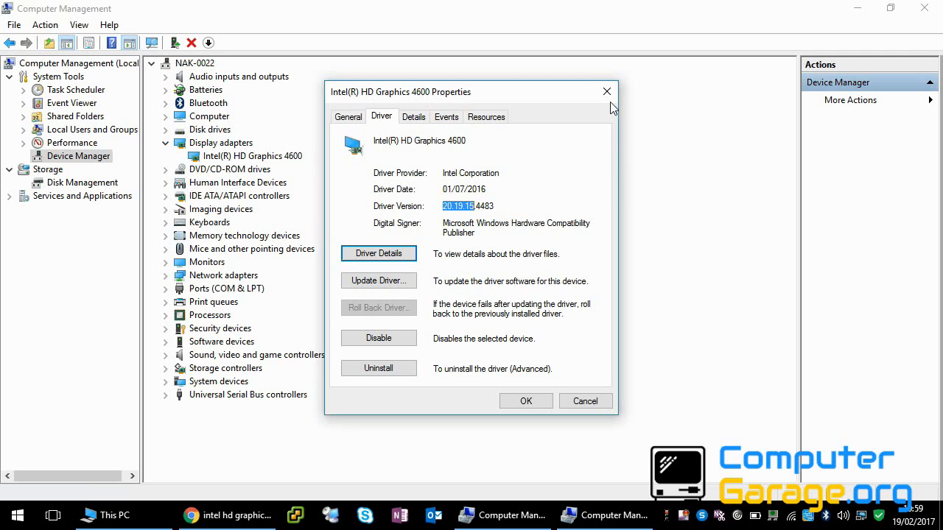
{"action": "mouse_move", "coordinate": [607, 91]}
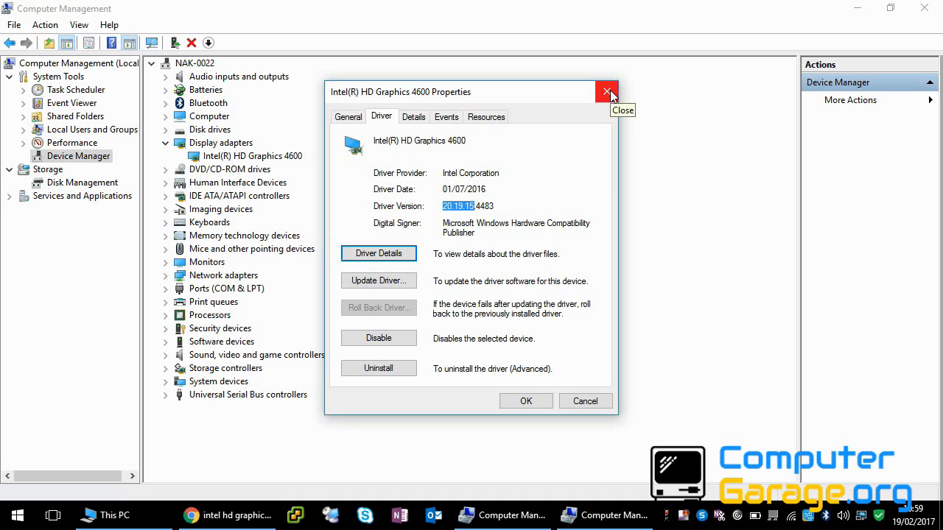
Step: Close the adapter properties and show the Intel HD Graphics 4600 context options with Uninstall
{"action": "left_click", "coordinate": [607, 91]}
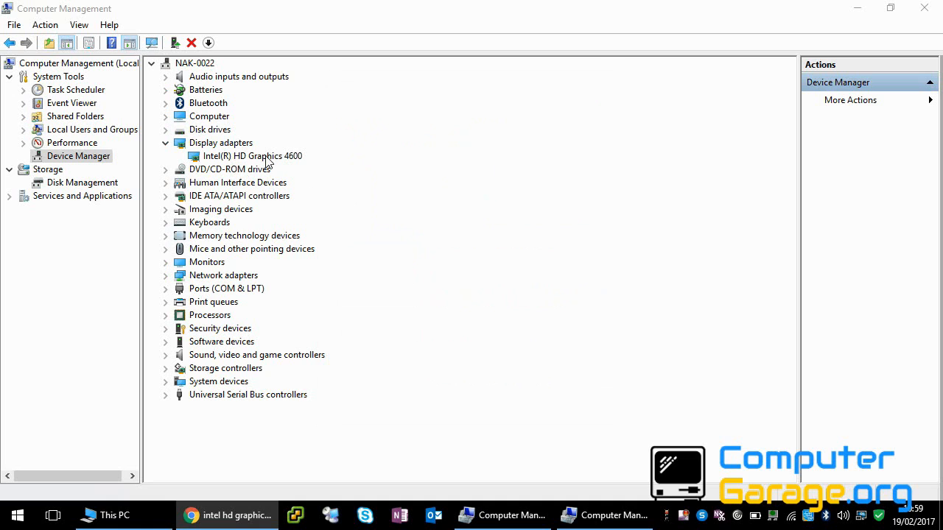
{"action": "right_click", "coordinate": [252, 156]}
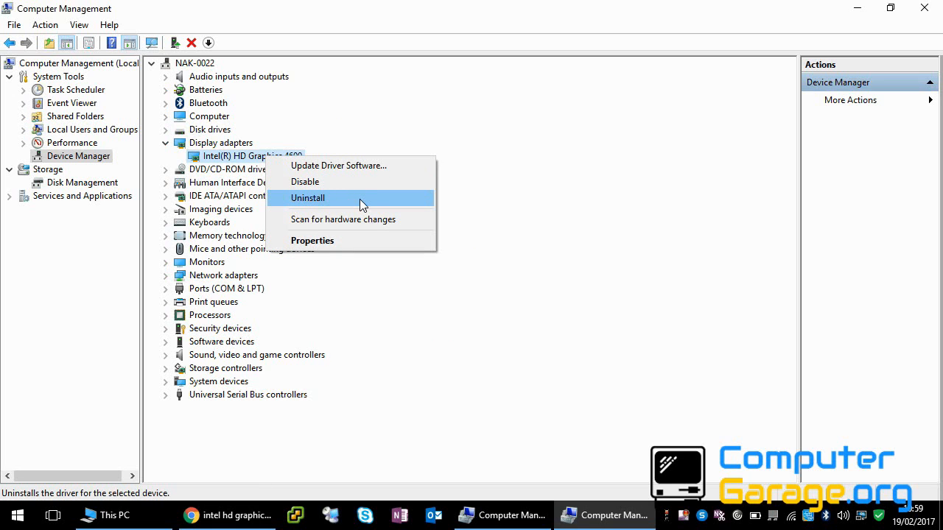
{"action": "mouse_move", "coordinate": [248, 156]}
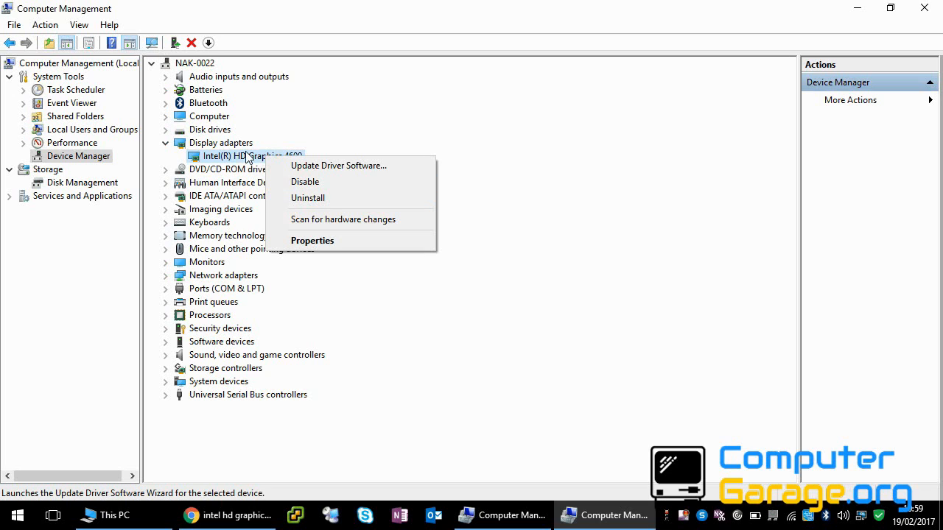